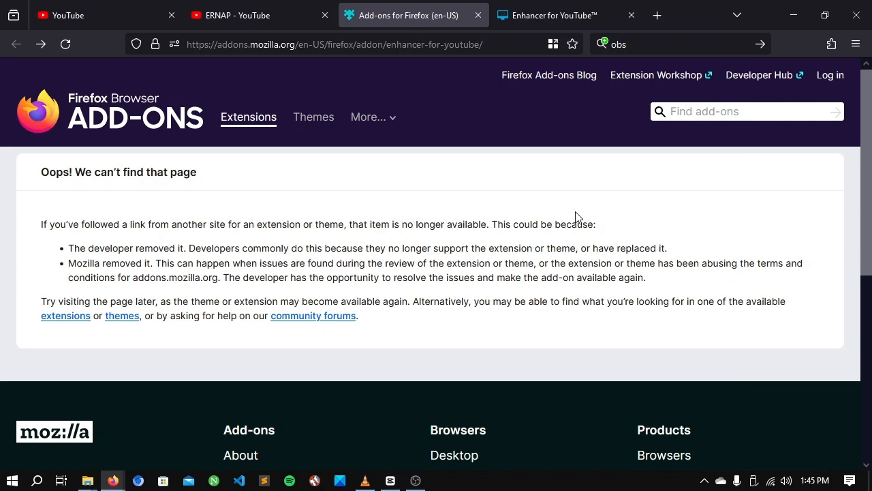
mouse_move(517, 322)
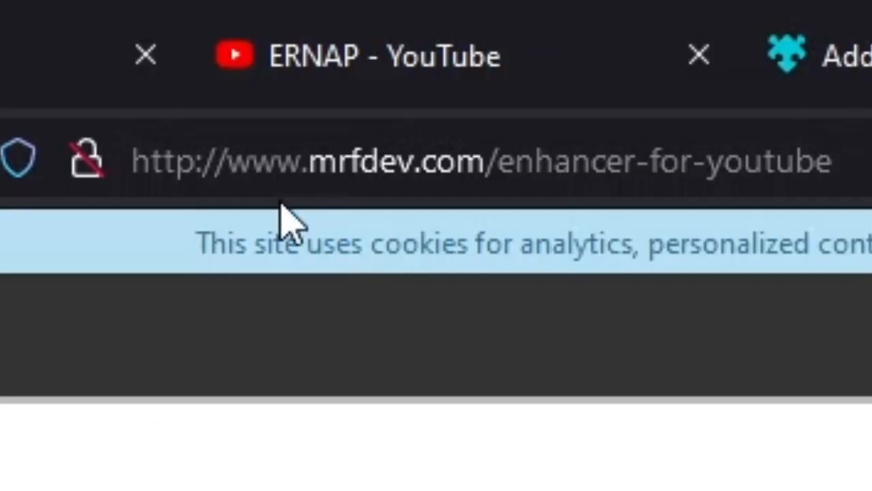
mouse_move(446, 208)
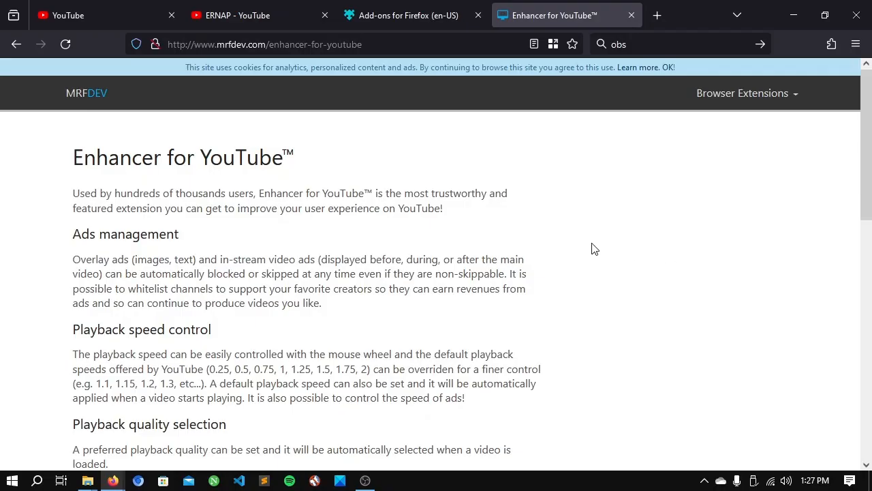
mouse_move(647, 237)
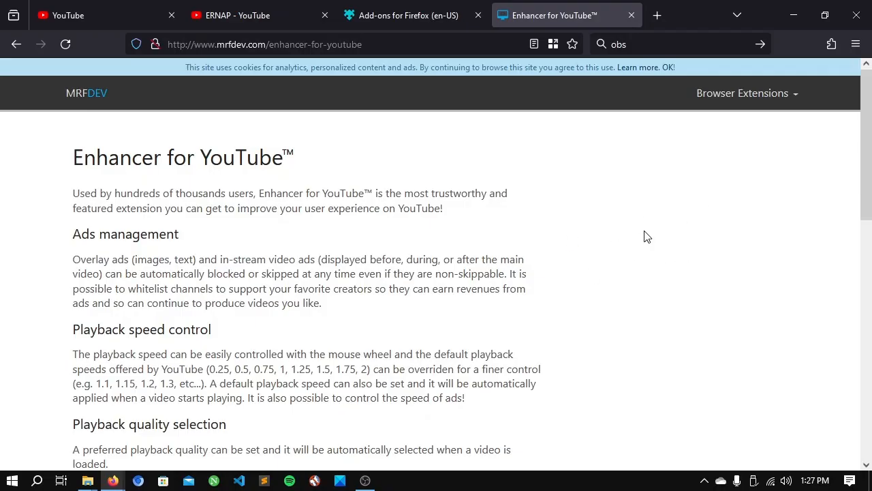
mouse_move(599, 234)
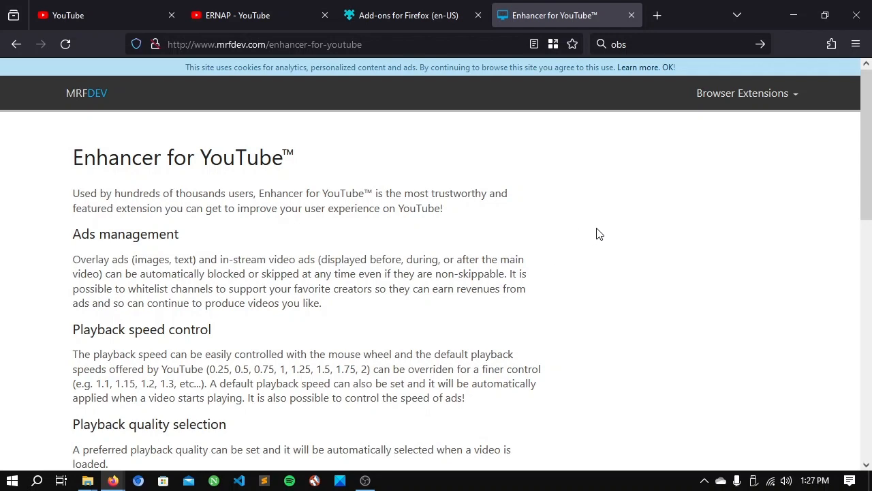
- On the MRFDEV Enhancer for YouTube page, copy the Firefox store link from the install section
scroll("down", 3)
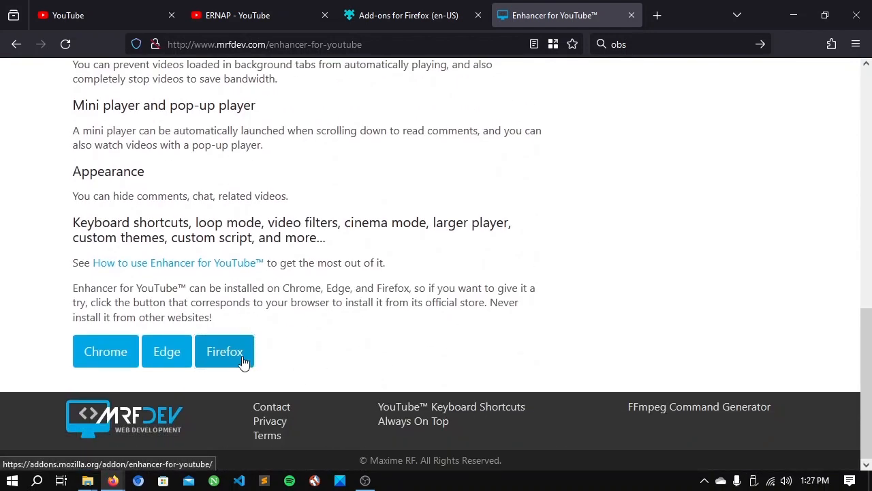
right_click(224, 351)
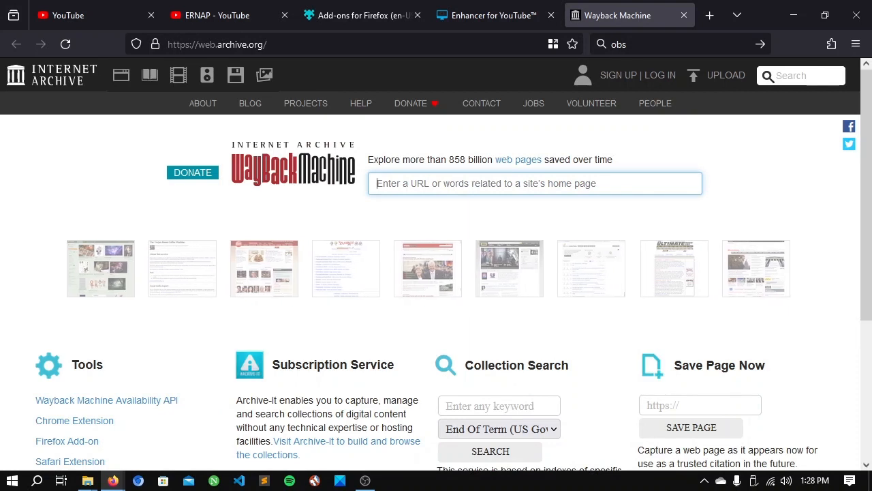
- Look up addons.mozilla.org/addon/enhancer-for-youtube/ in Wayback Machine and open the Oct 22, 2023 capture
type("https://addons.mozilla.org/addon/enhancer-for-youtube/")
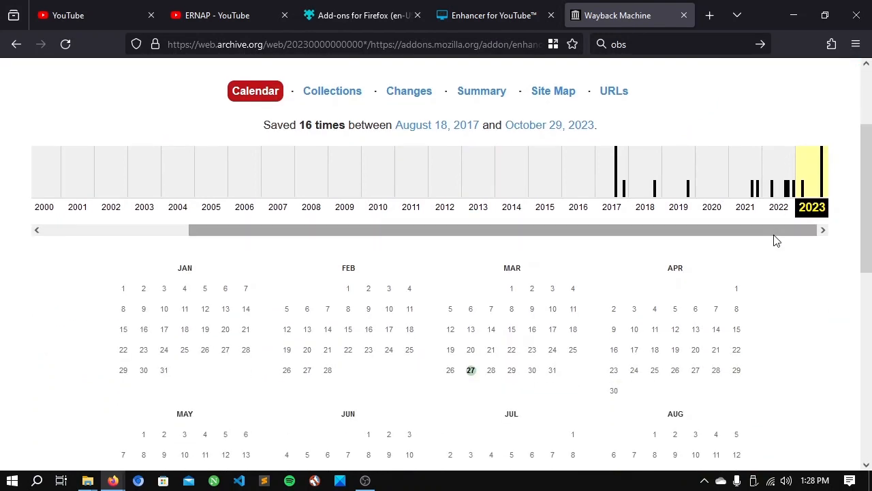
scroll("down", 3)
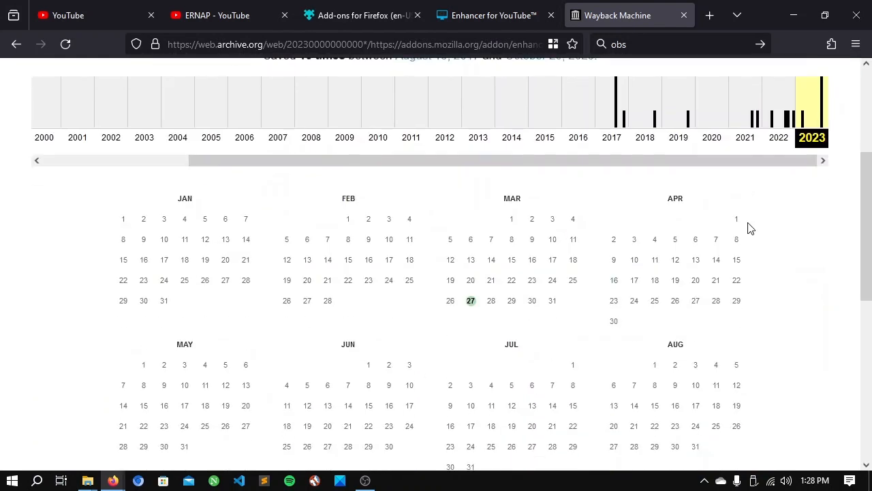
scroll("down", 3)
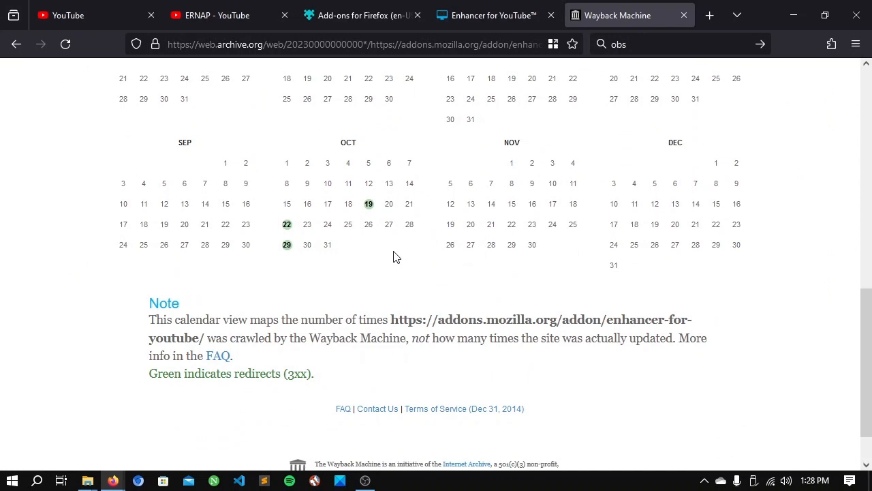
mouse_move(286, 224)
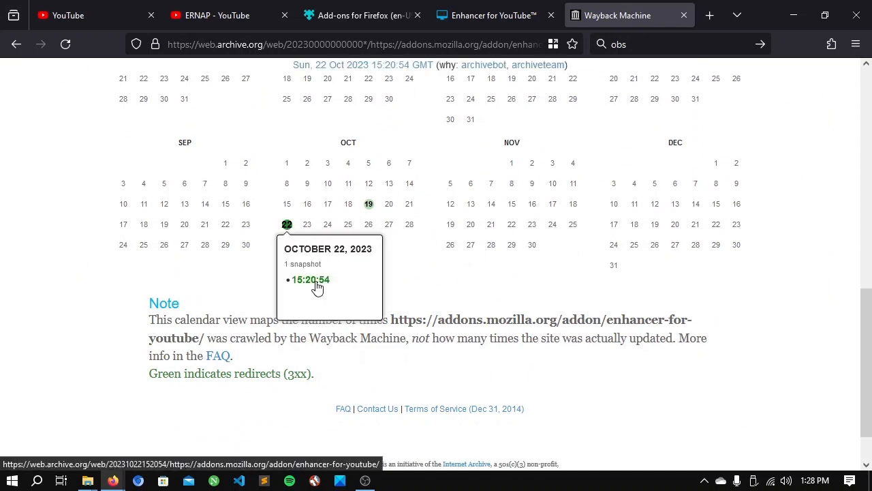
left_click(310, 280)
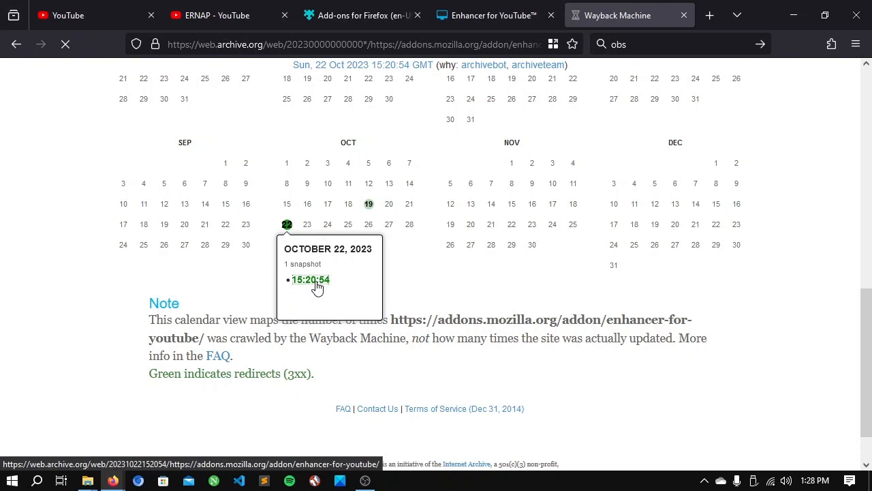
left_click(310, 279)
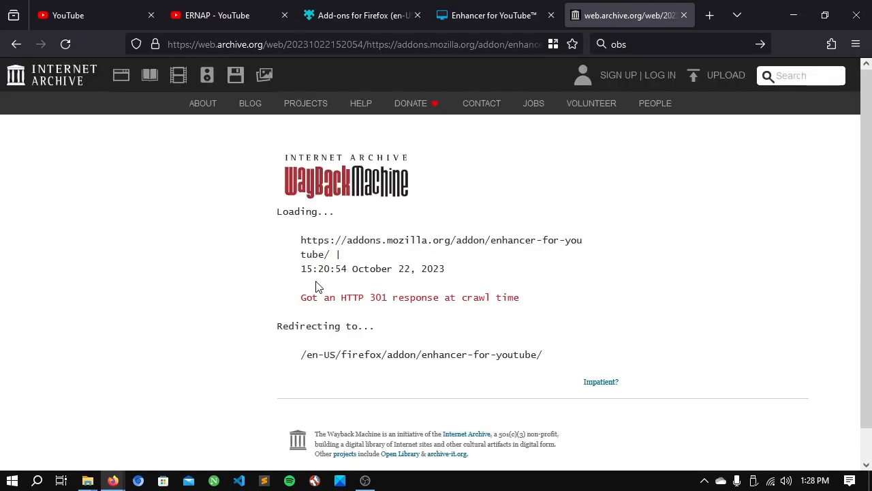
mouse_move(469, 328)
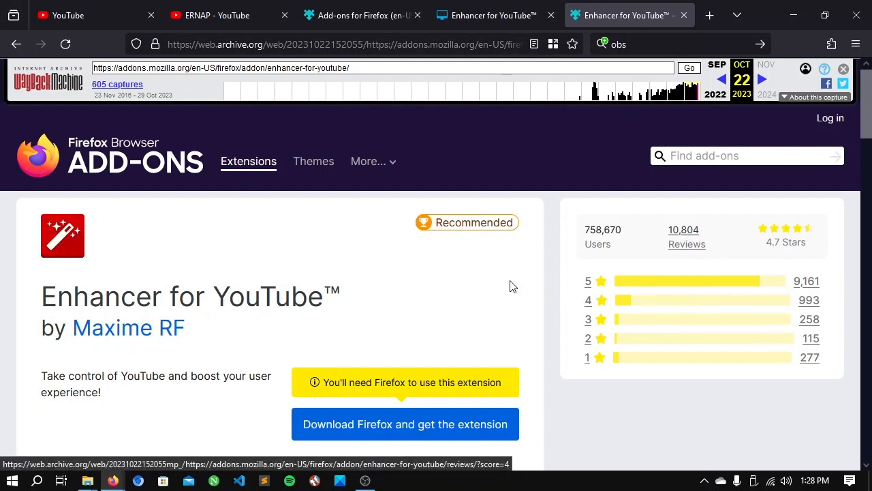
- Download the archived enhancer_for_youtube-2.0.121 .xpi file from the snapshot page
scroll("down", 3)
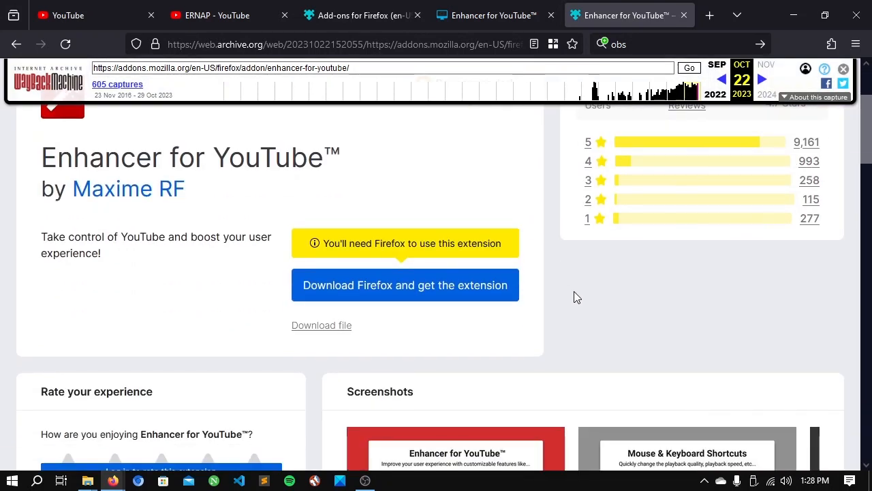
mouse_move(321, 325)
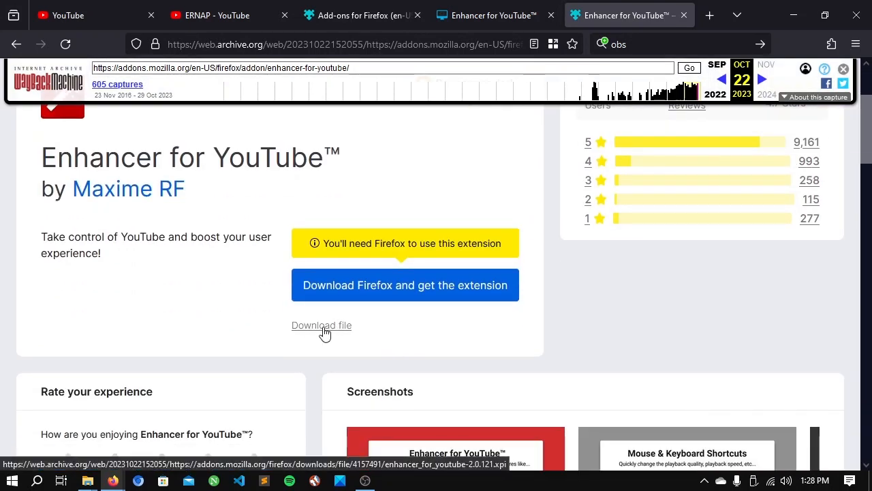
left_click(321, 325)
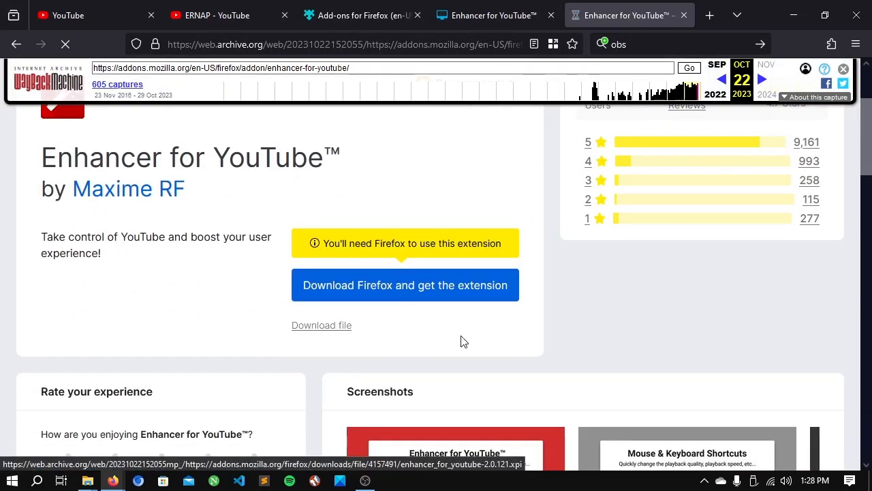
left_click(321, 325)
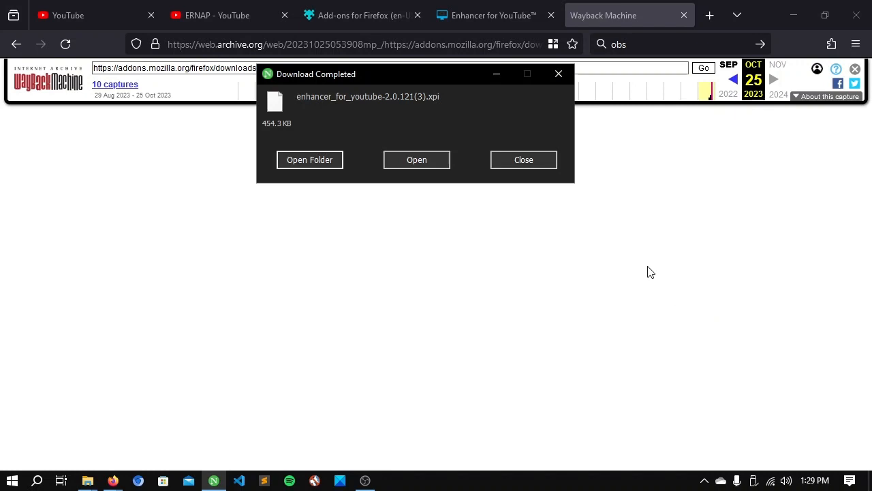
- Dismiss the download notice and open Firefox Settings from the application menu
left_click(523, 160)
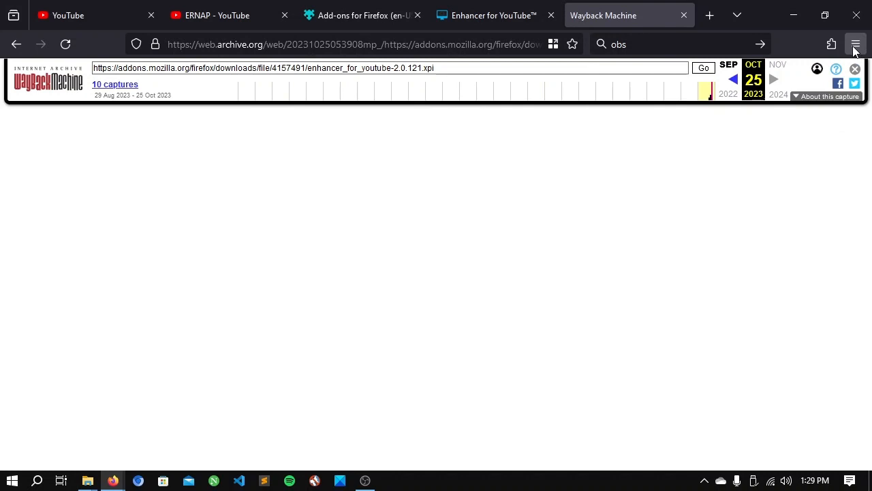
mouse_move(856, 44)
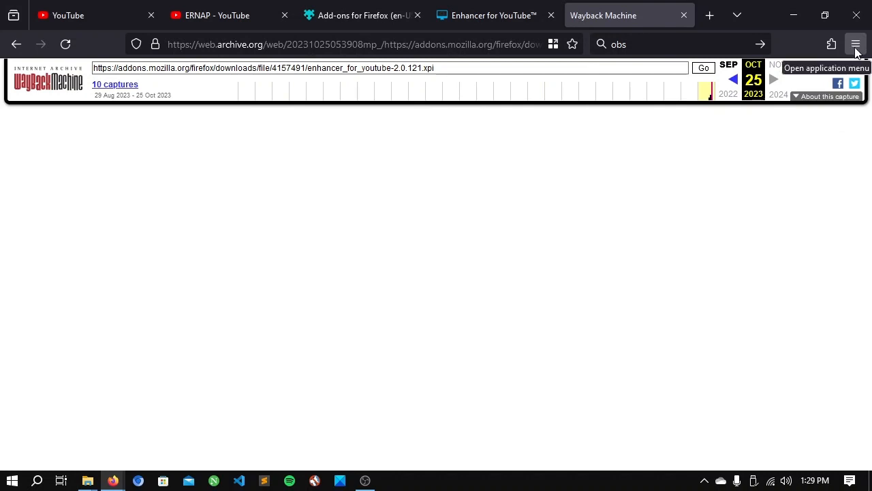
left_click(856, 43)
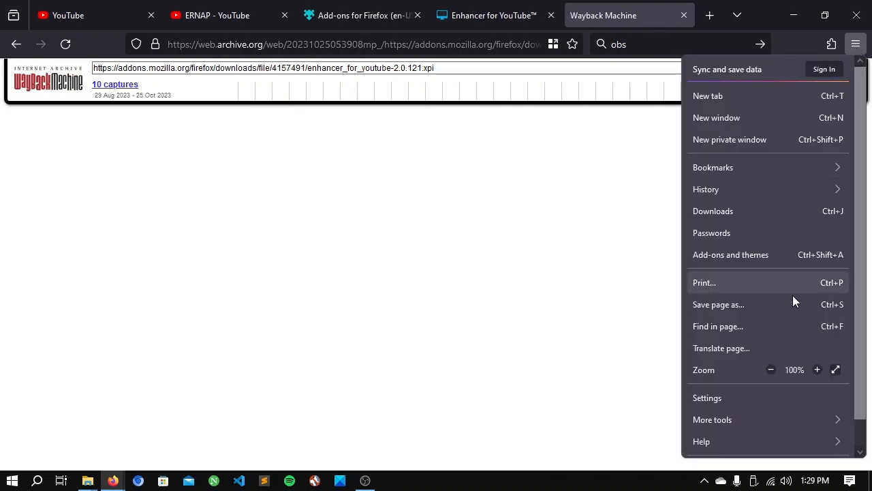
left_click(707, 398)
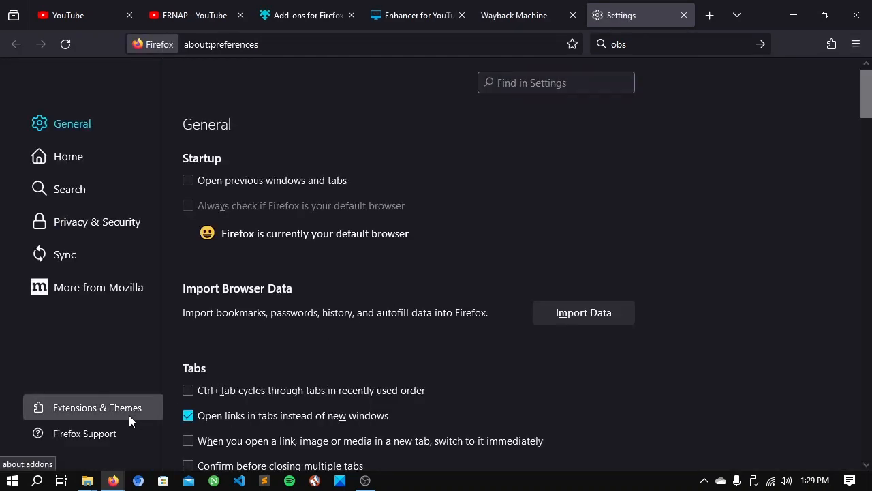
- Install the enhancer_for_youtube .xpi via Install Add-on From File, approving Add and Okay
left_click(95, 407)
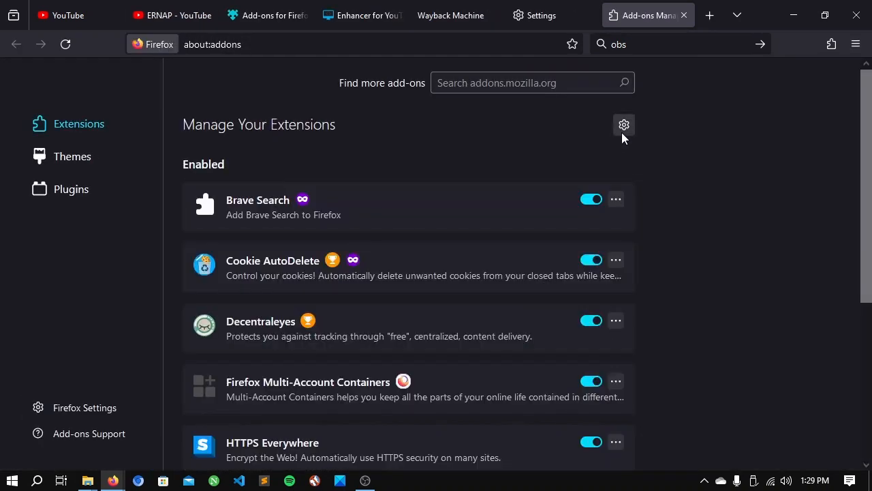
left_click(624, 125)
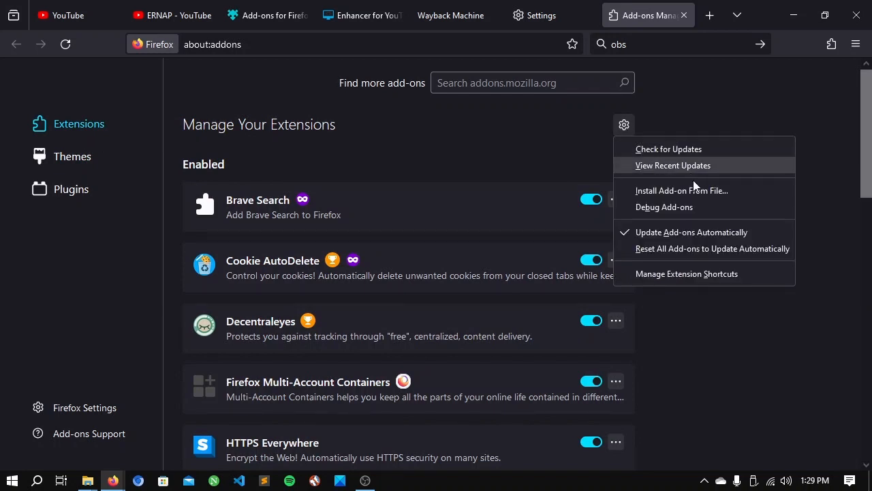
mouse_move(706, 194)
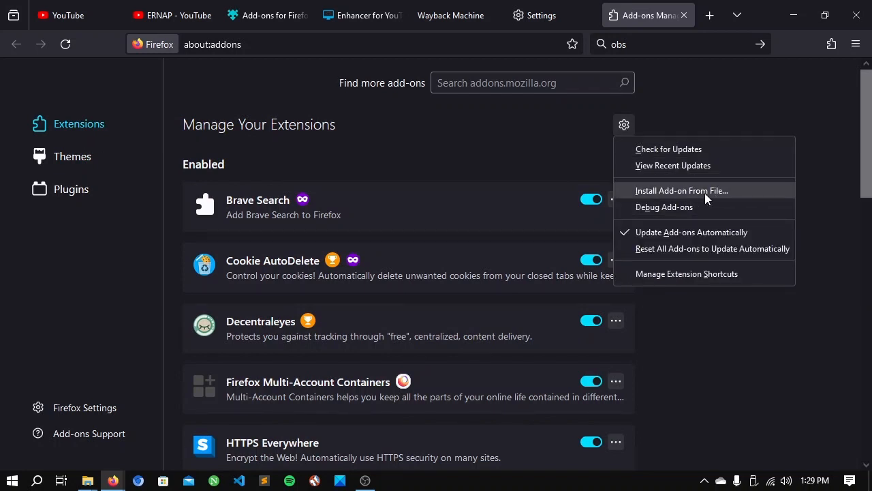
left_click(682, 191)
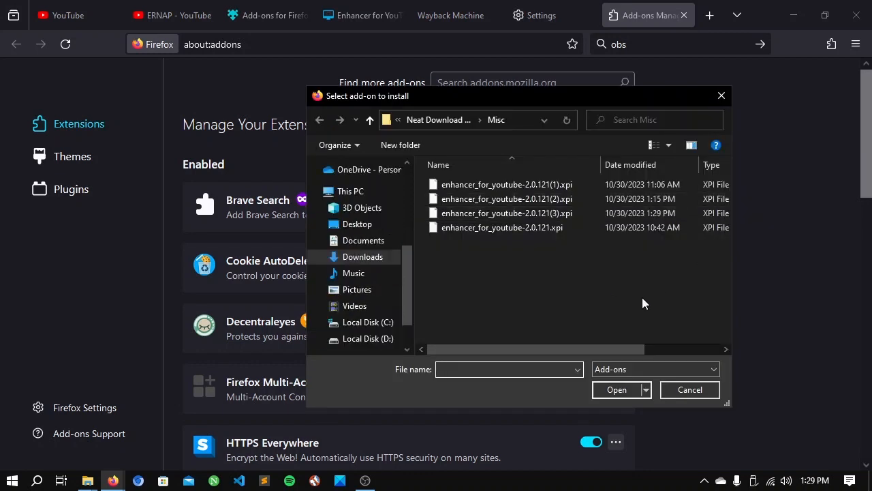
mouse_move(623, 305)
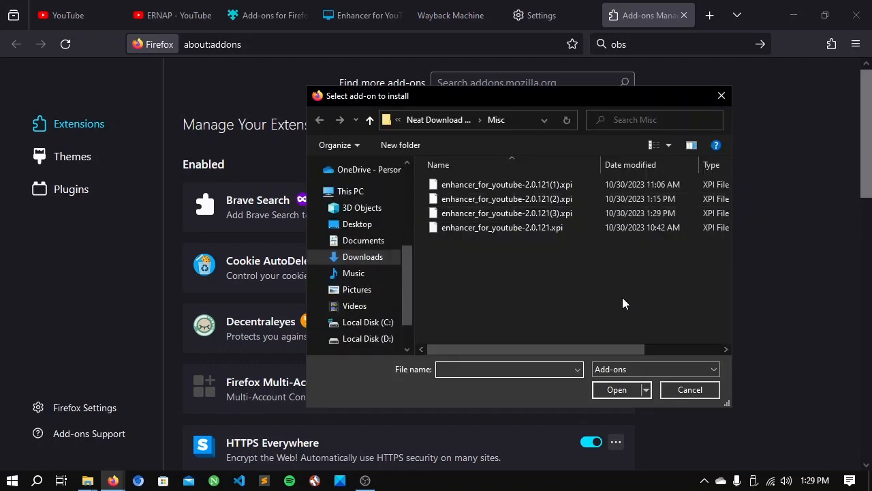
left_click(502, 227)
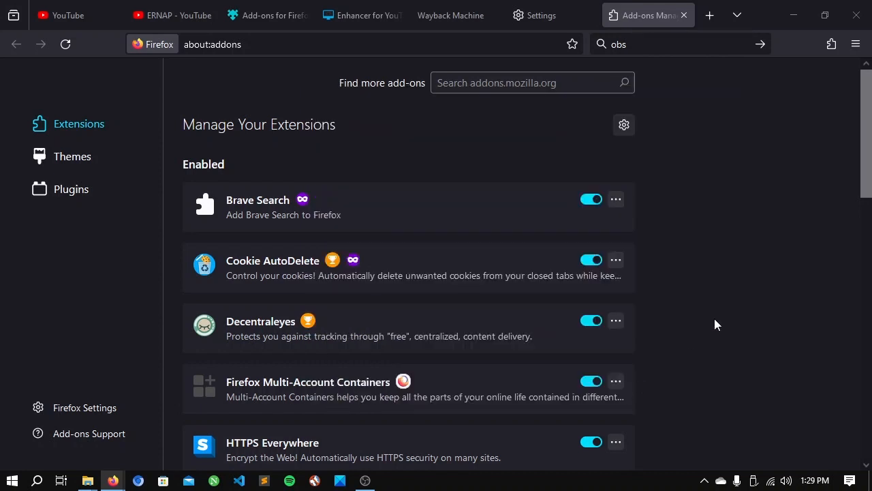
left_click(831, 43)
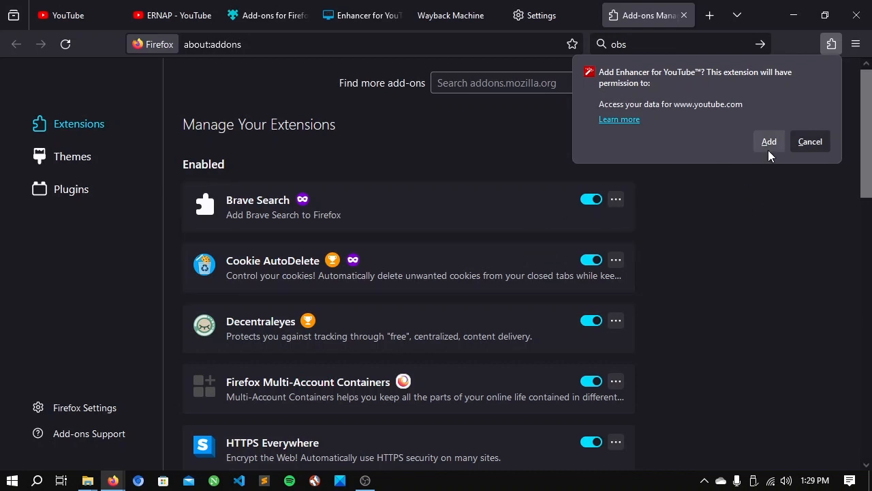
left_click(768, 141)
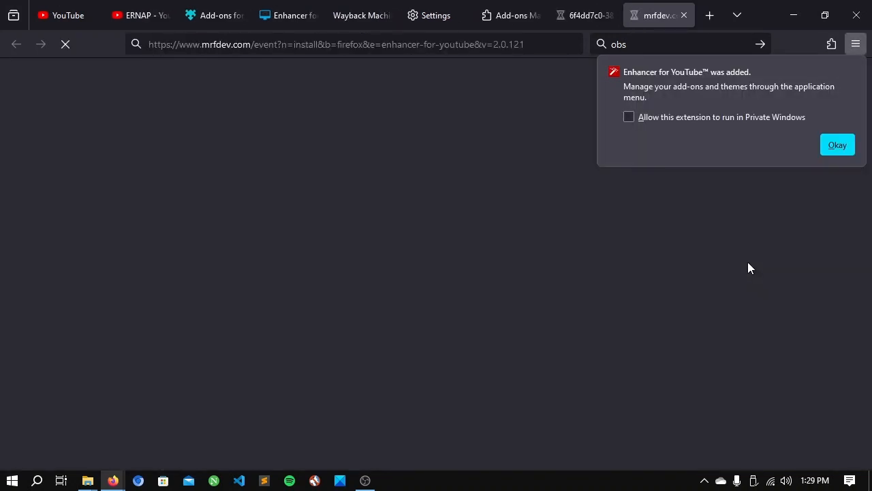
left_click(837, 145)
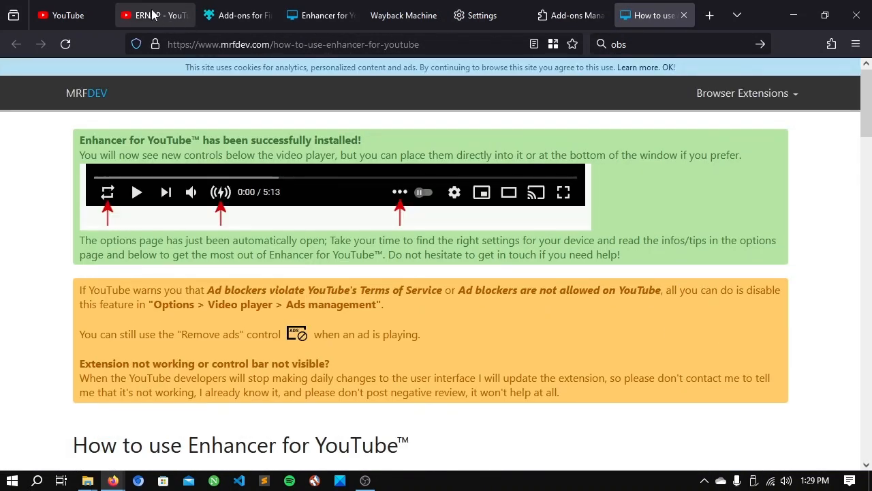
- On the ERNAP video, open Enhancer's video filters and move Brightness up, then back near normal
left_click(155, 15)
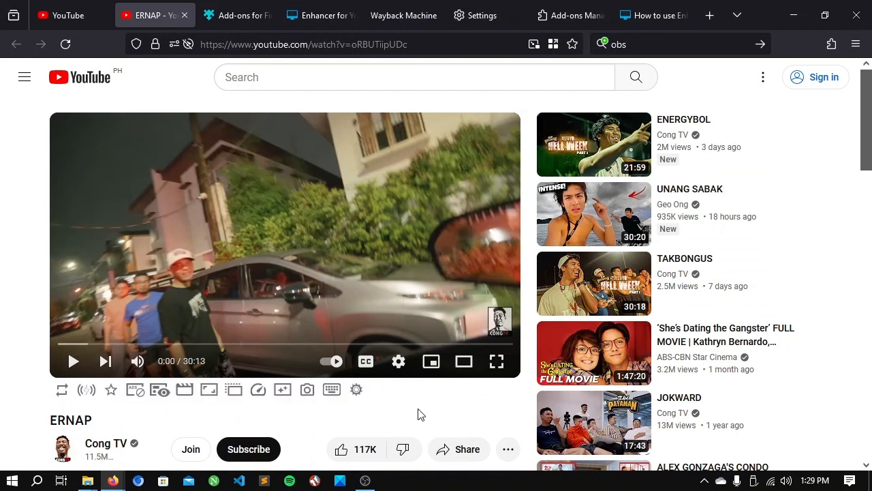
mouse_move(273, 402)
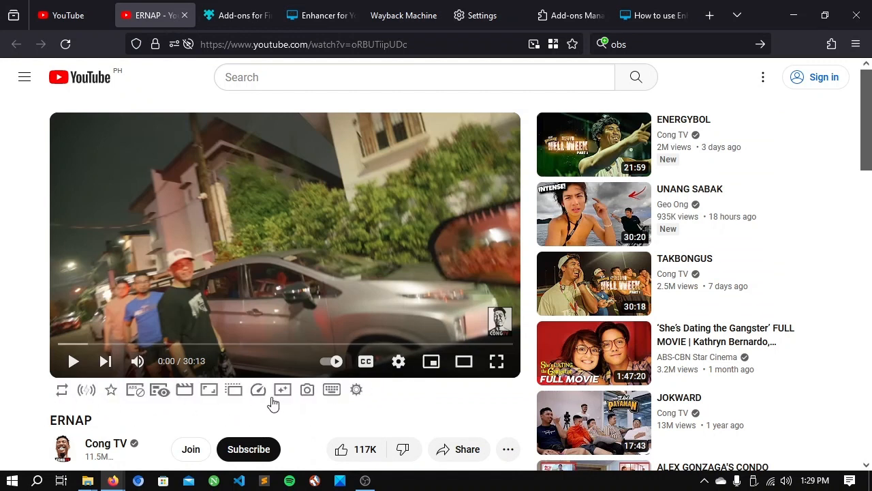
mouse_move(327, 407)
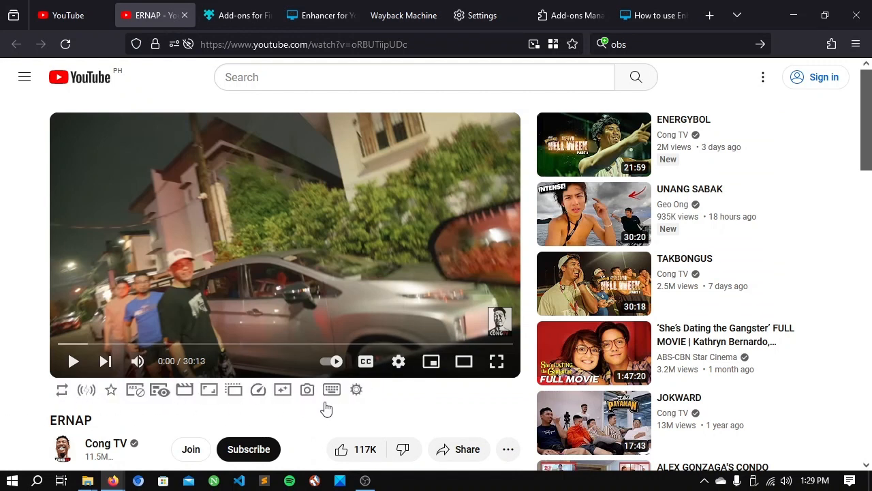
left_click(653, 15)
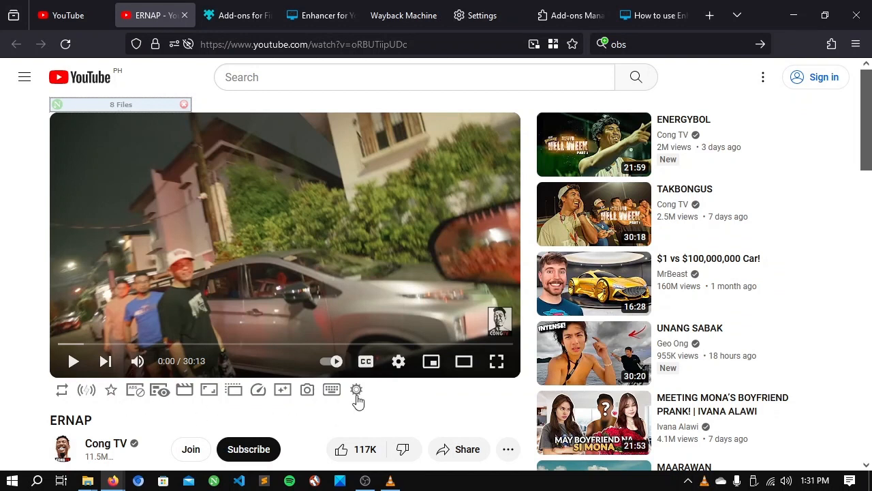
mouse_move(177, 410)
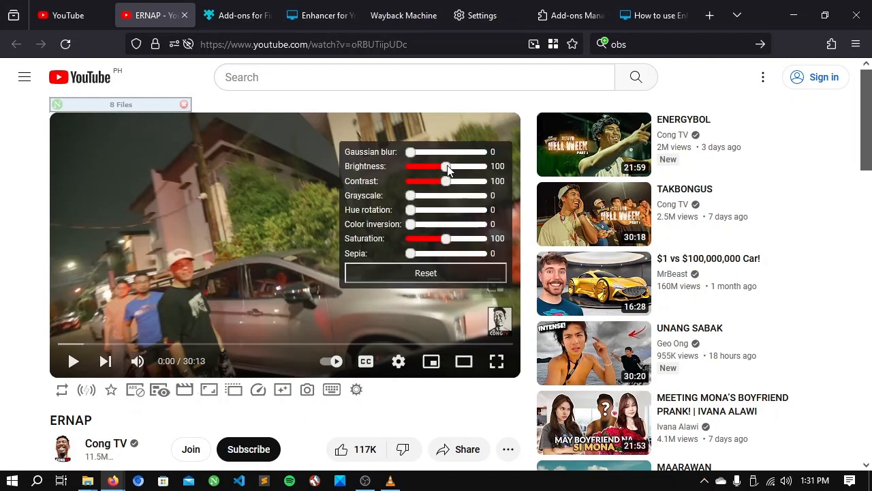
left_click_drag(446, 167, 448, 167)
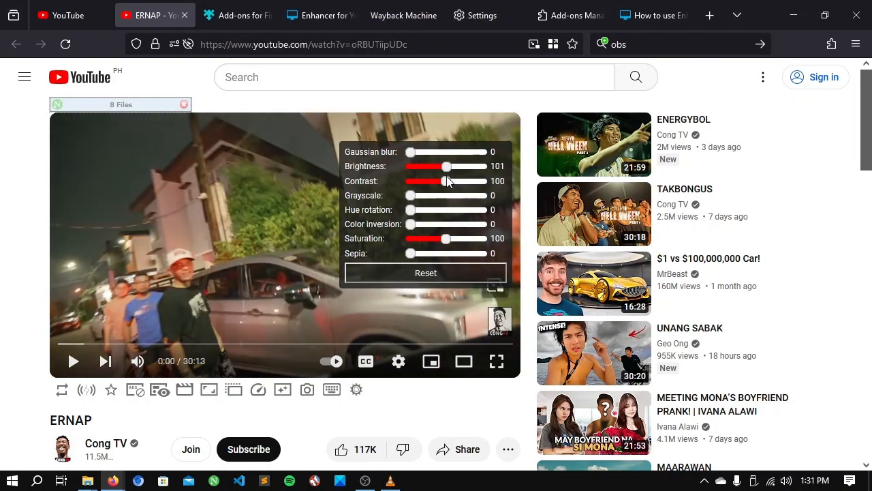
left_click_drag(446, 166, 481, 166)
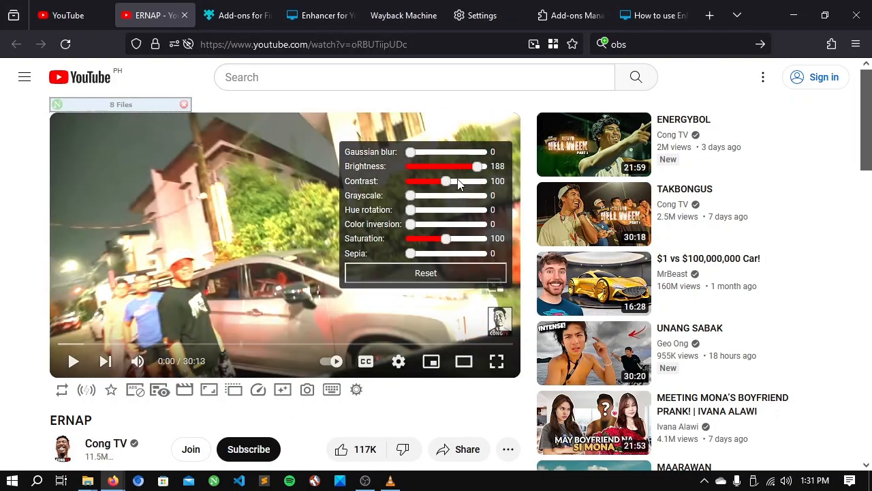
left_click_drag(479, 166, 446, 166)
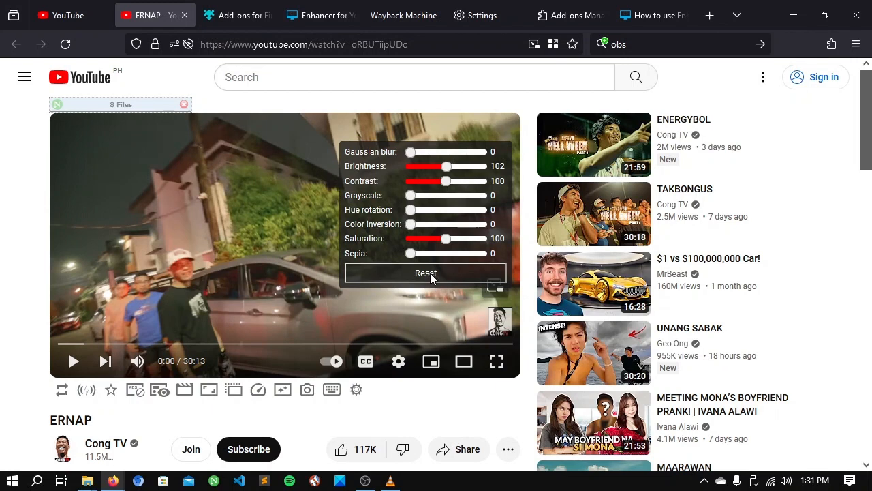